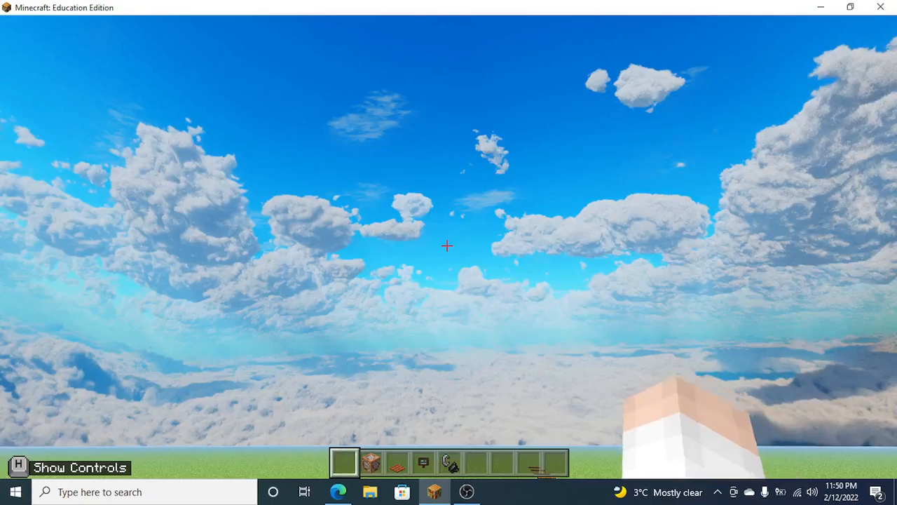
{"action": "mouse_move", "coordinate": [447, 246]}
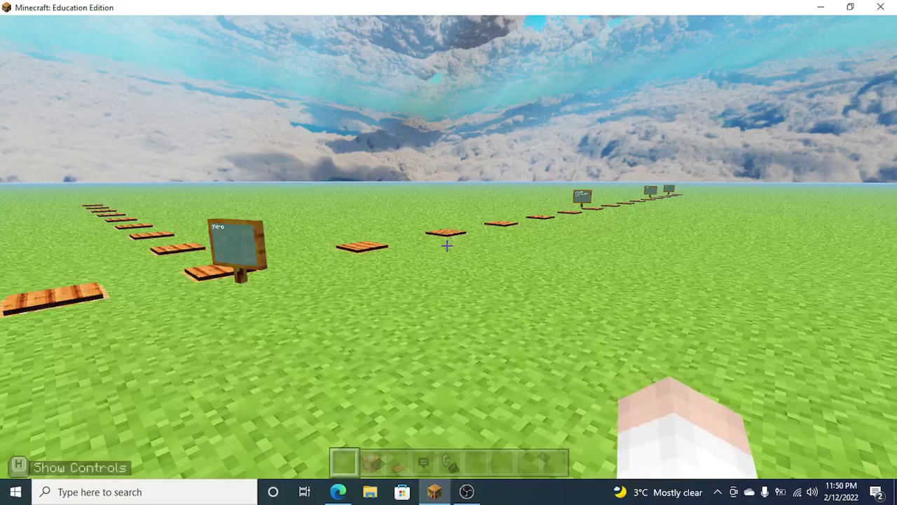
- Walk across the acacia pressure plates so each command block posts its chat message
{"action": "left_click", "coordinate": [98, 460]}
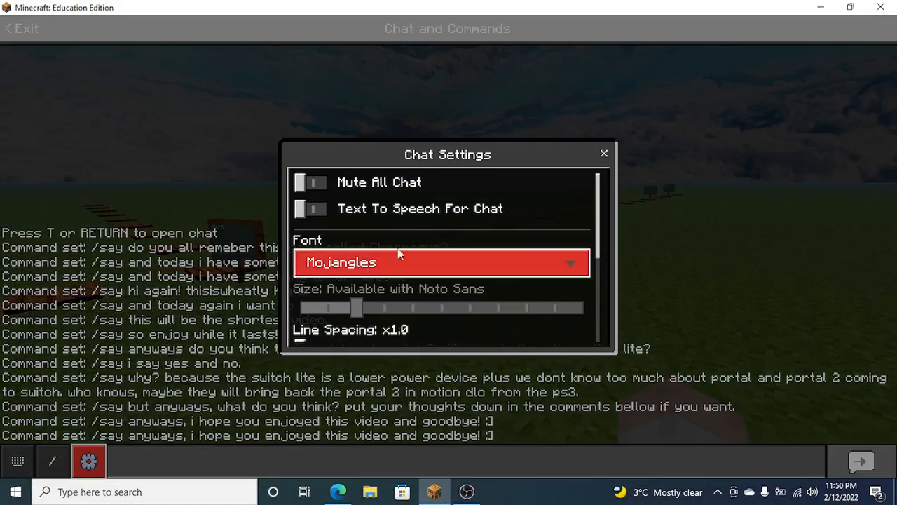
{"action": "left_click", "coordinate": [605, 152]}
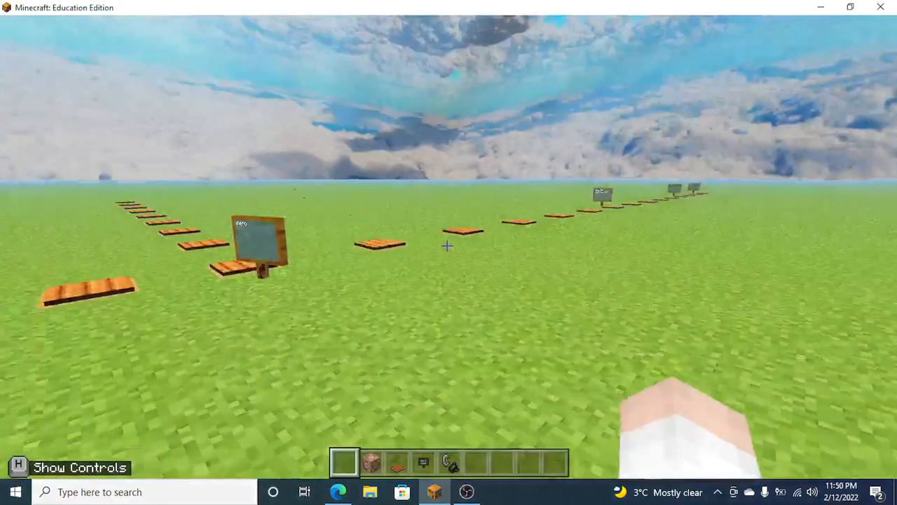
{"action": "mouse_move", "coordinate": [449, 247]}
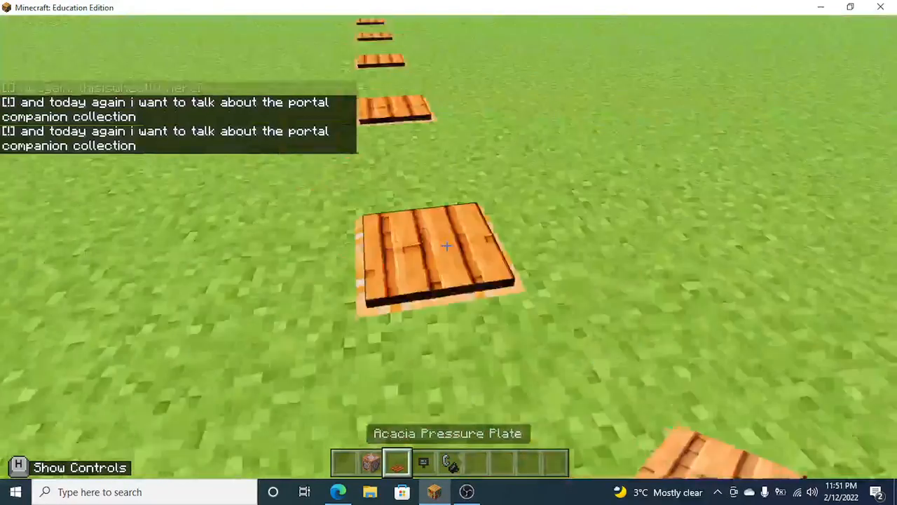
{"action": "mouse_move", "coordinate": [445, 249]}
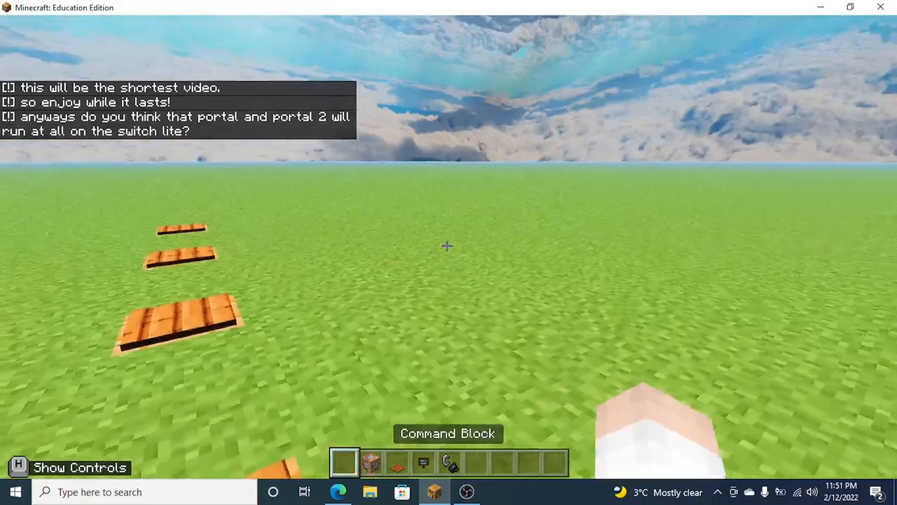
{"action": "mouse_move", "coordinate": [448, 245]}
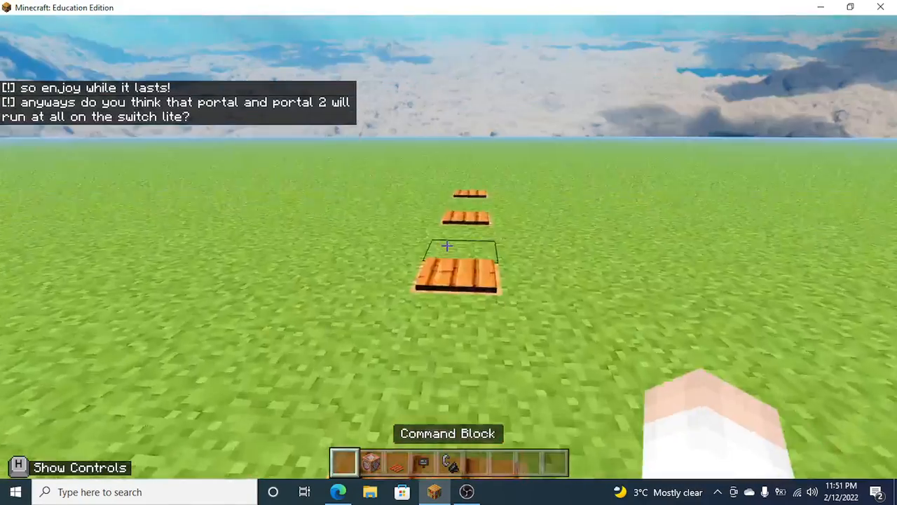